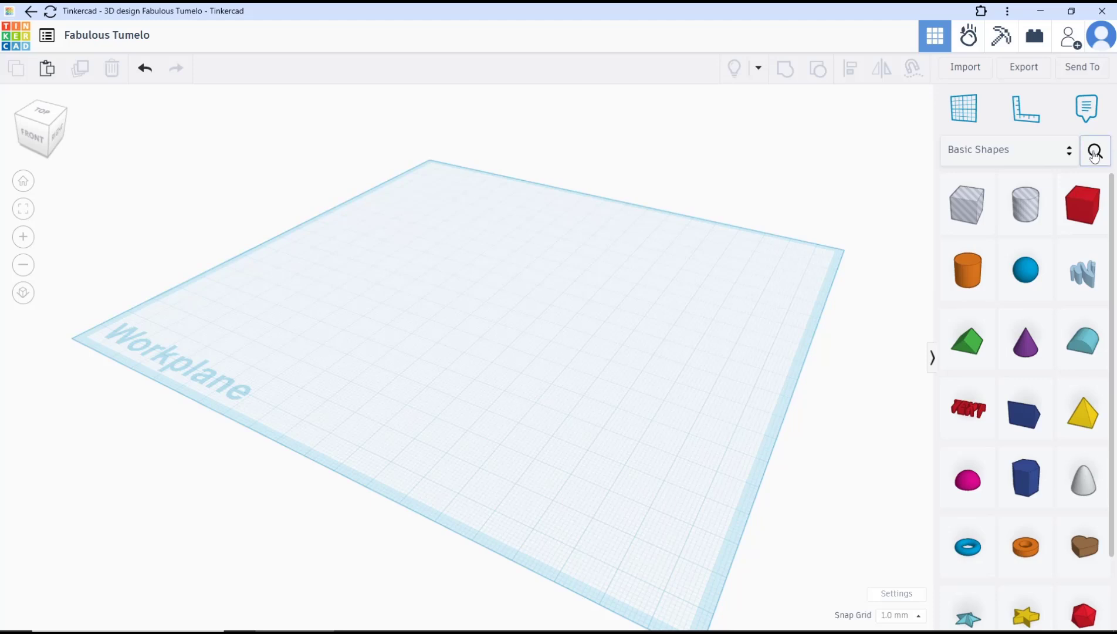
Step: Search the community shapes for 'gear' to list the 27 gear results
{"action": "left_click", "coordinate": [1095, 151]}
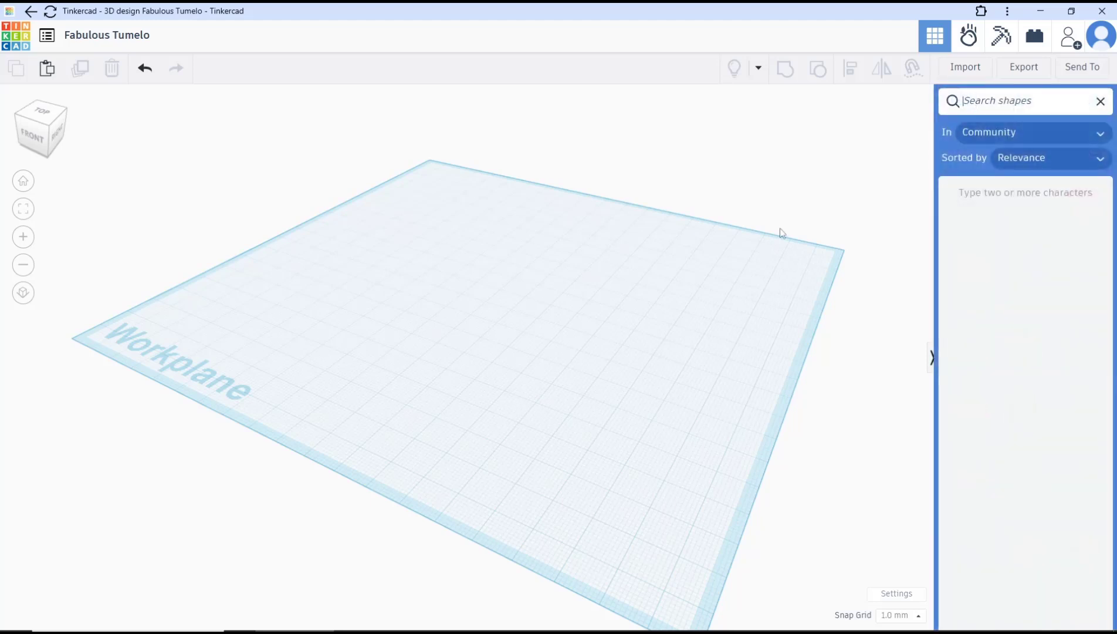
{"action": "type", "text": "gear"}
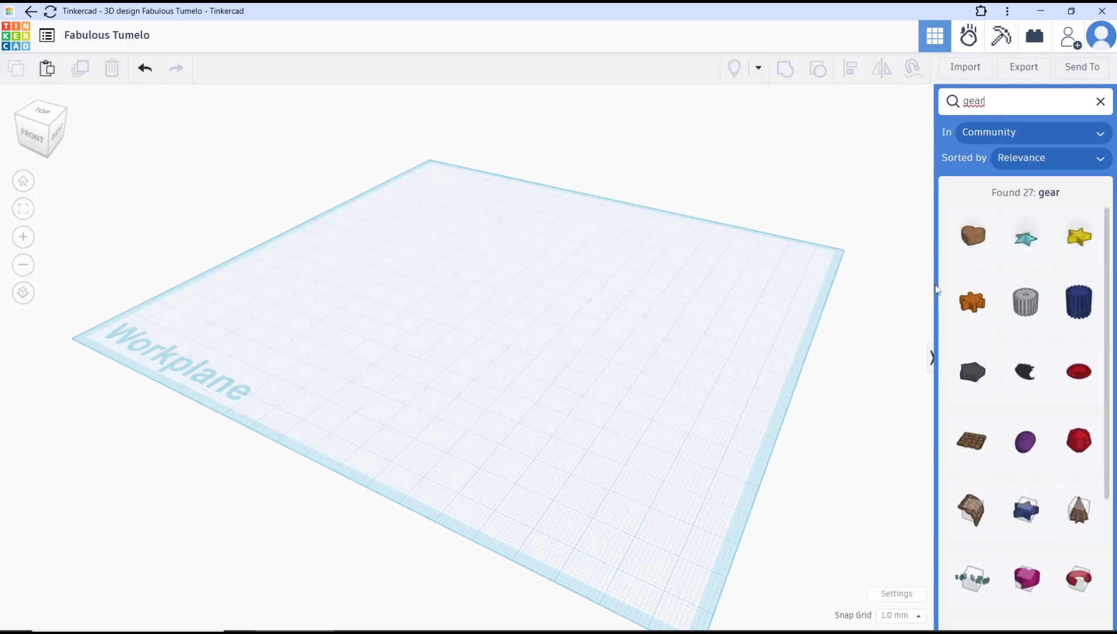
{"action": "mouse_move", "coordinate": [1026, 310]}
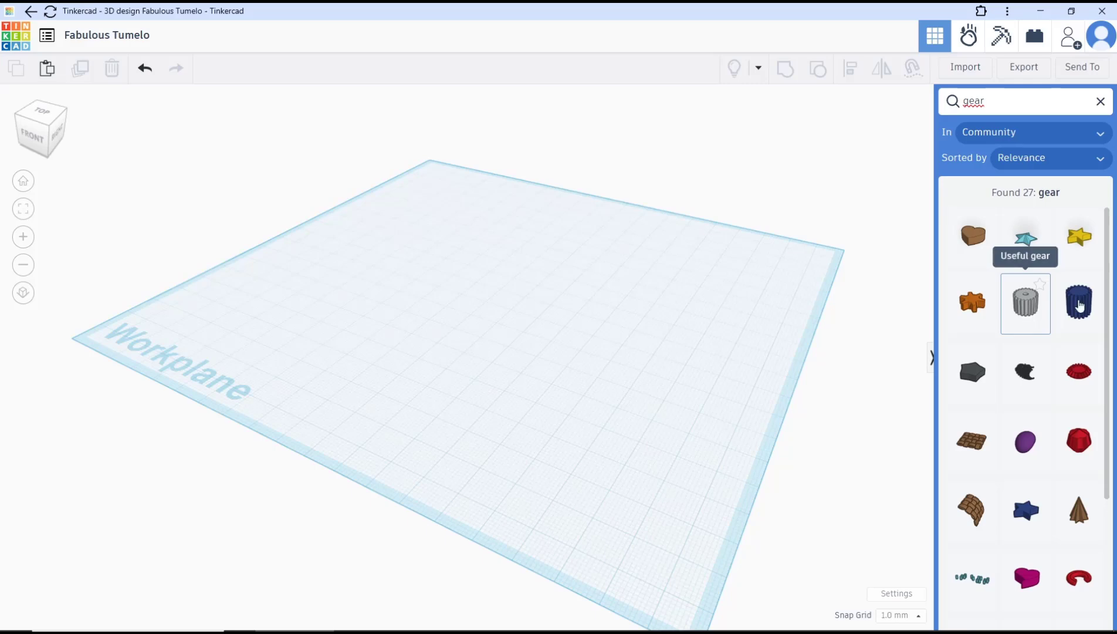
{"action": "mouse_move", "coordinate": [1079, 304]}
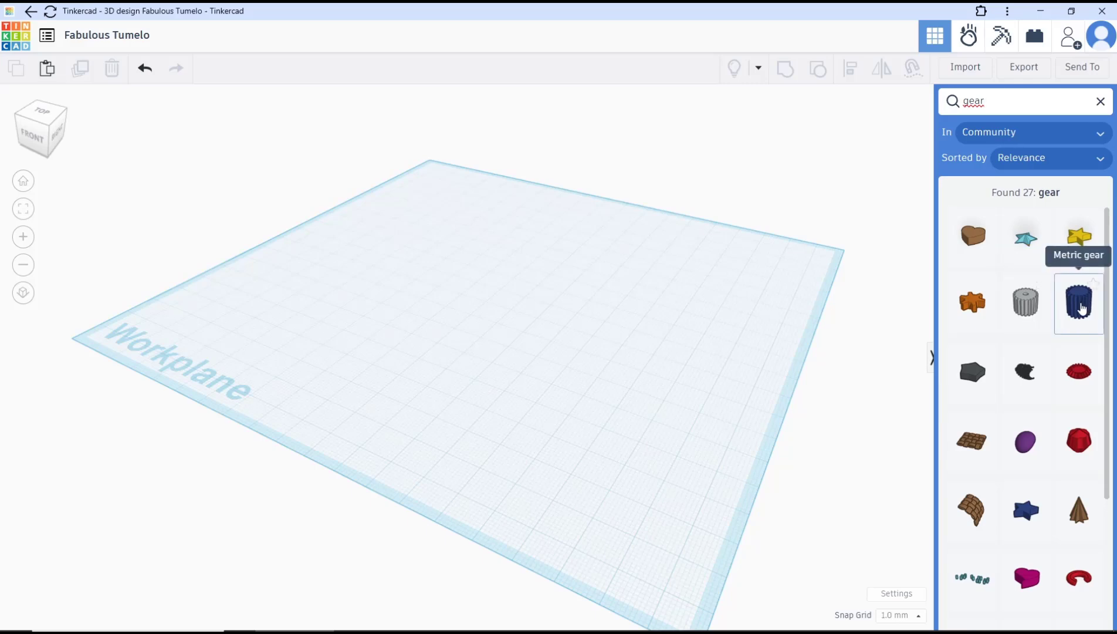
{"action": "mouse_move", "coordinate": [1078, 383]}
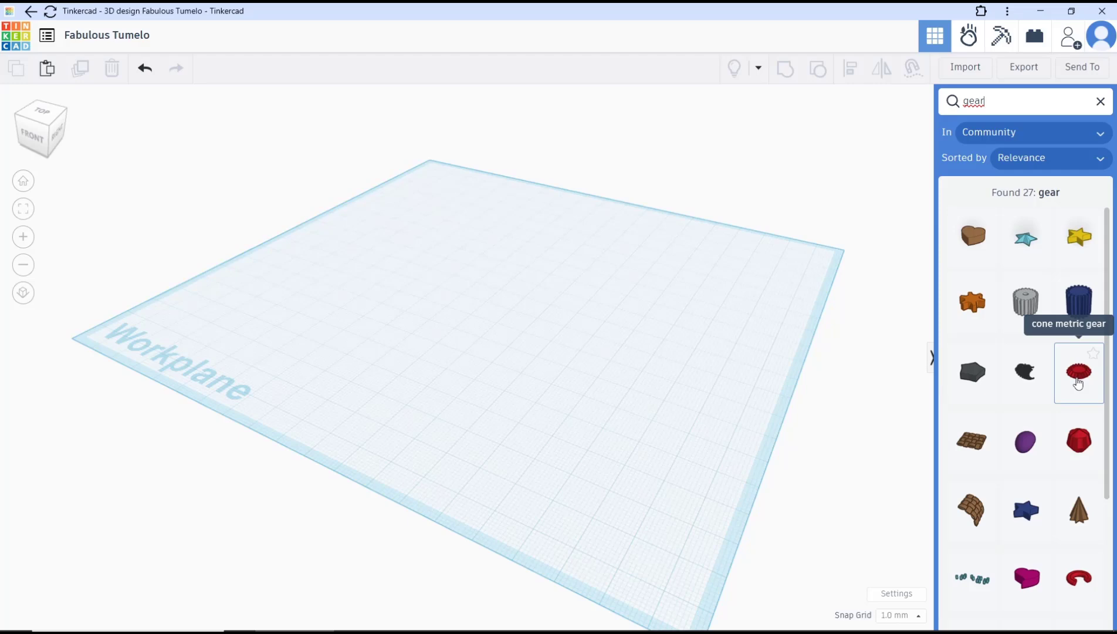
{"action": "mouse_move", "coordinate": [1025, 304]}
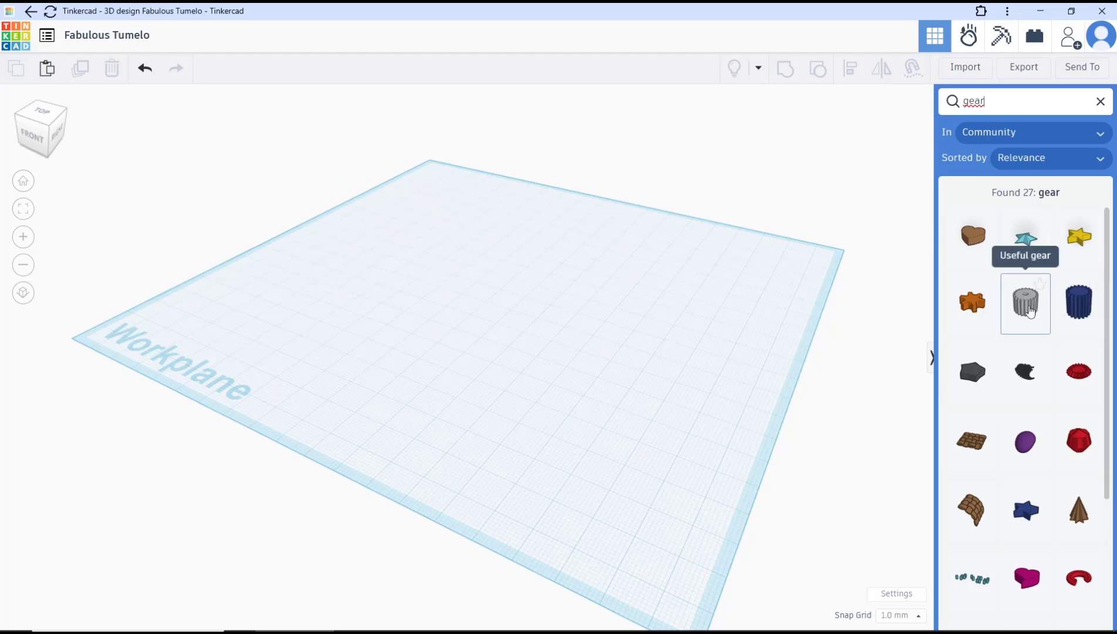
Step: Place a Useful gear on the workplane with pitch 2.471 and slop 0.149
{"action": "left_click", "coordinate": [1025, 304]}
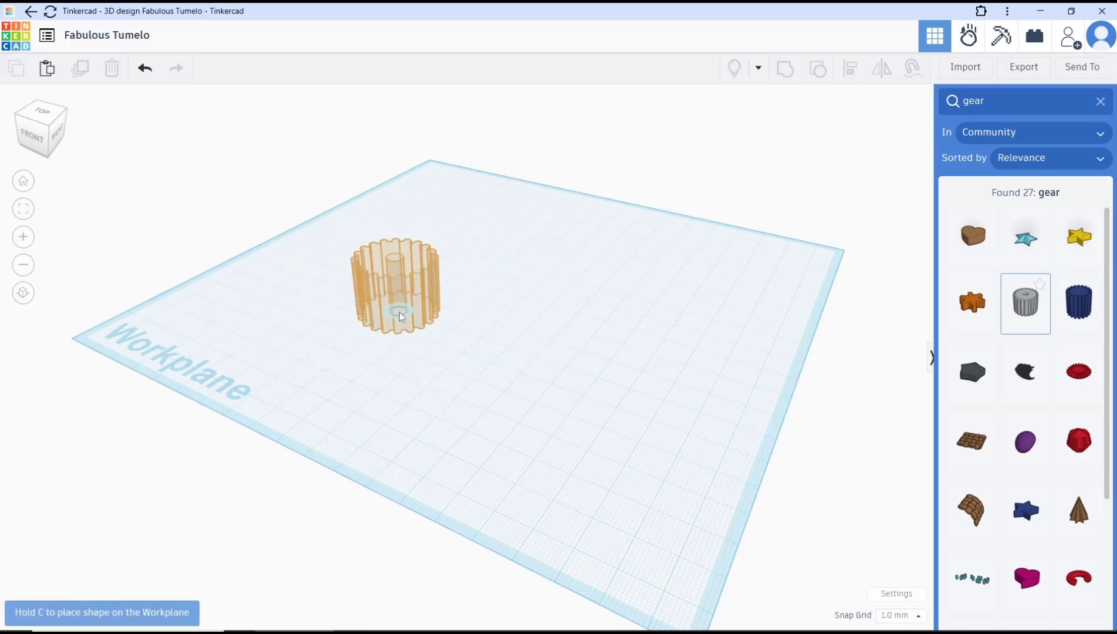
{"action": "left_click", "coordinate": [401, 314]}
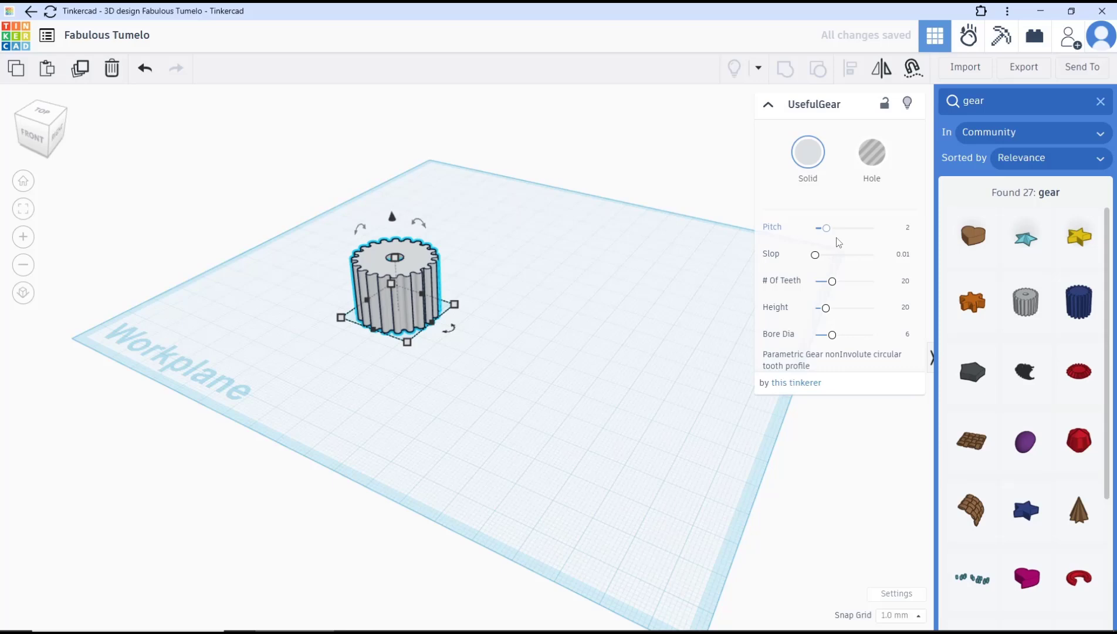
{"action": "left_click_drag", "start_coordinate": [825, 227], "coordinate": [828, 227]}
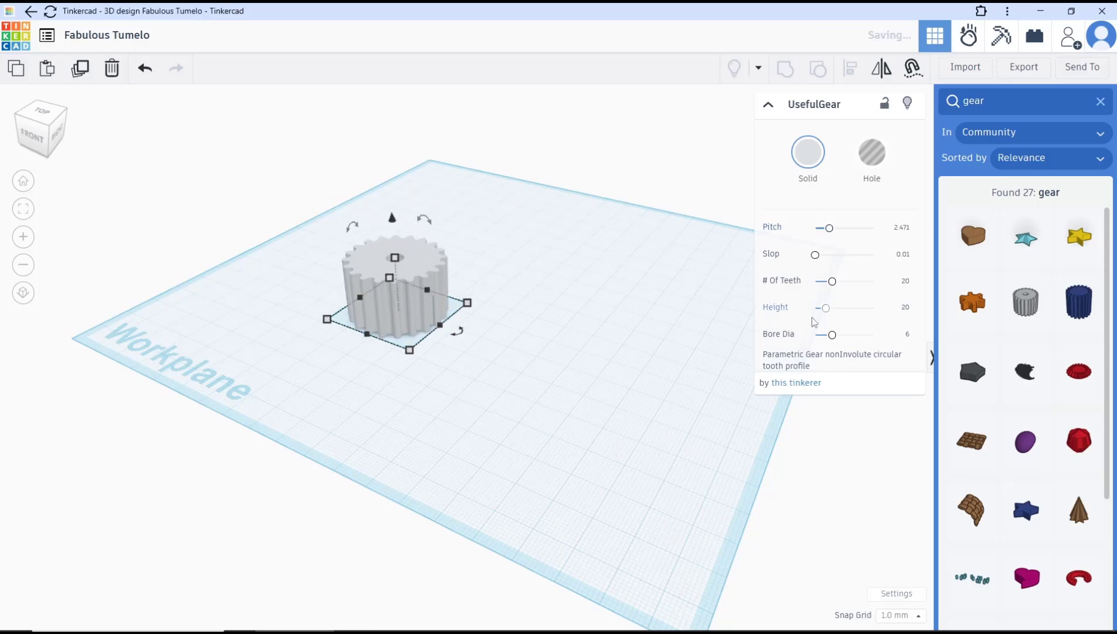
{"action": "left_click_drag", "start_coordinate": [815, 253], "coordinate": [819, 254]}
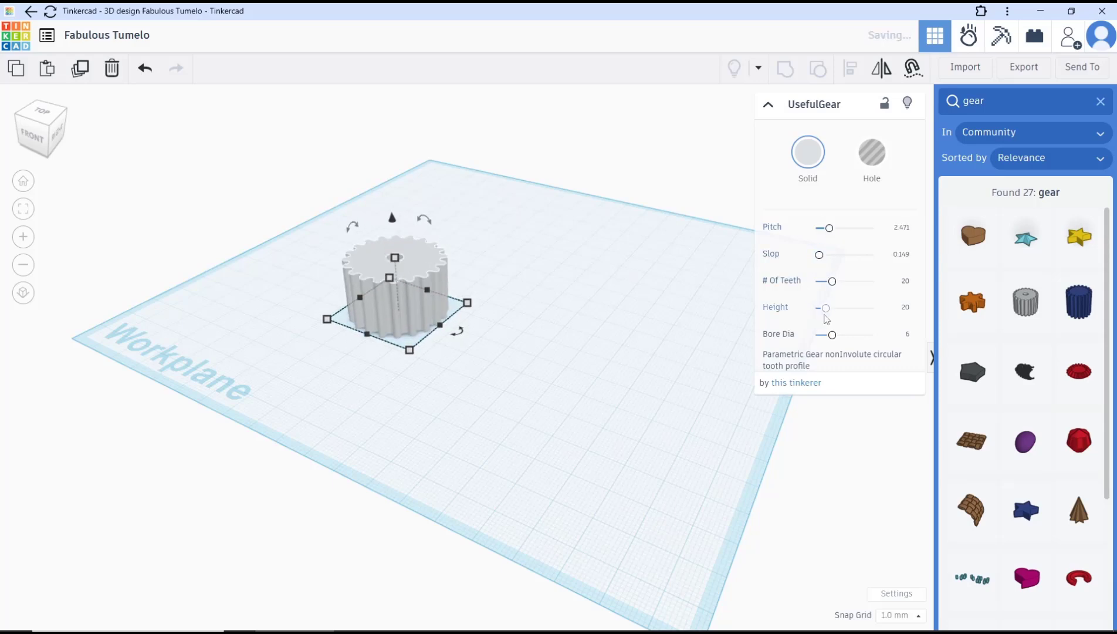
Step: Give the Useful gear 22 teeth, height 23.19 and a wider bore
{"action": "left_click_drag", "start_coordinate": [831, 280], "coordinate": [835, 280]}
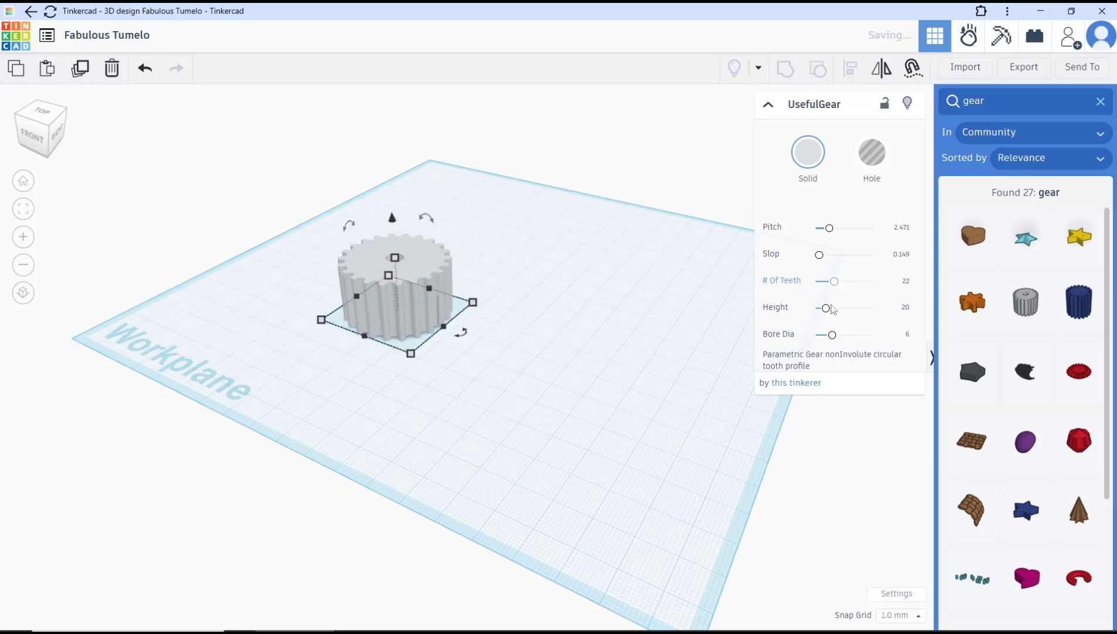
{"action": "left_click_drag", "start_coordinate": [827, 307], "coordinate": [828, 307]}
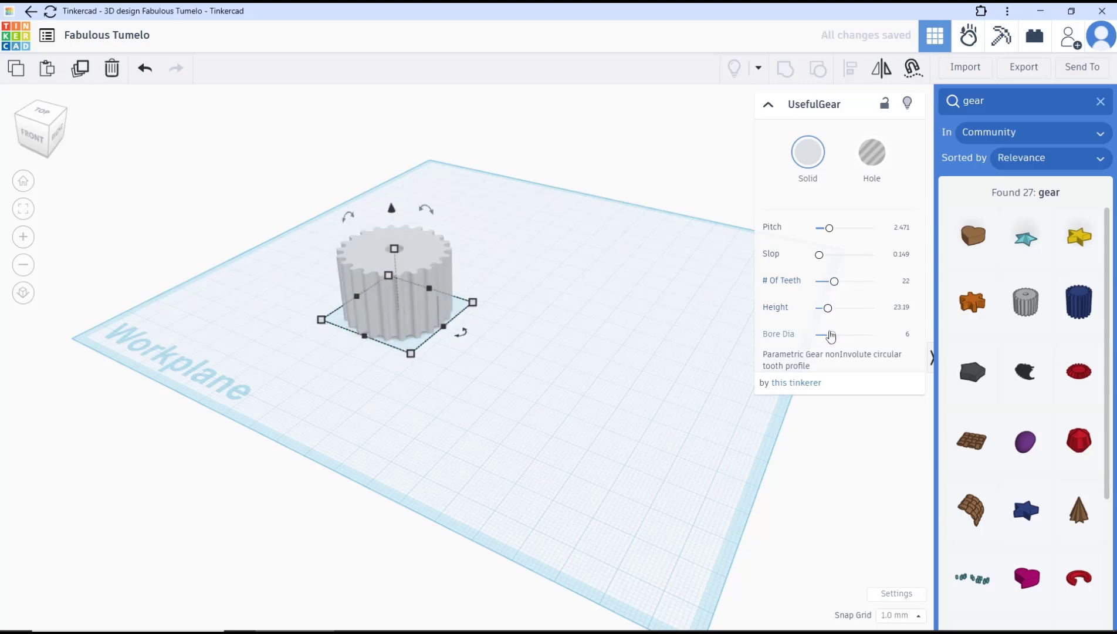
{"action": "left_click_drag", "start_coordinate": [837, 335], "coordinate": [828, 335]}
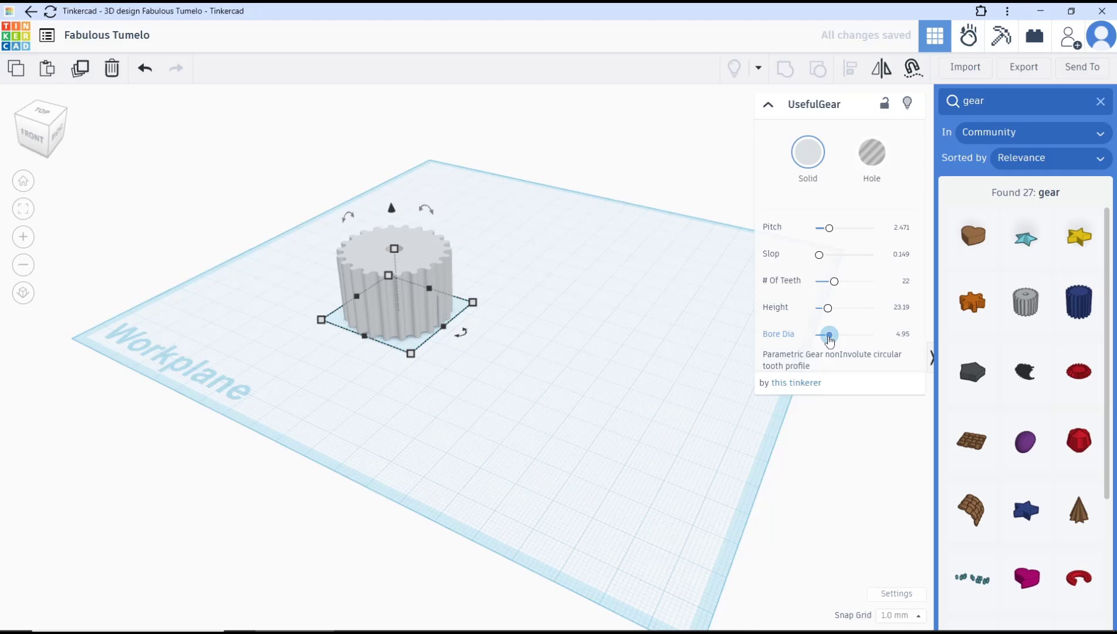
{"action": "left_click_drag", "start_coordinate": [826, 336], "coordinate": [844, 336]}
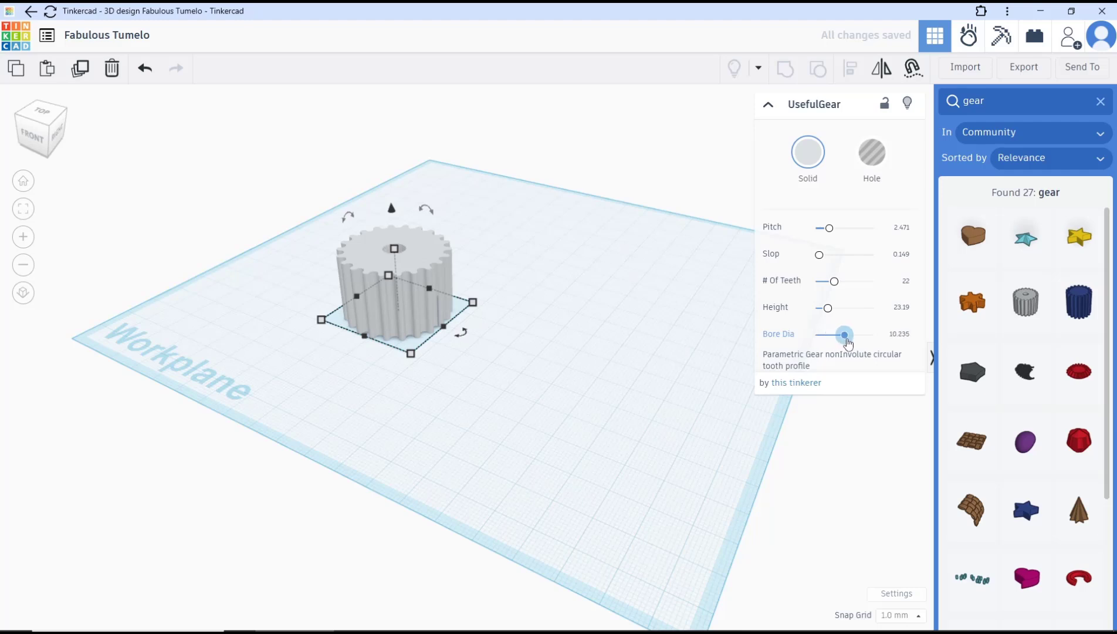
{"action": "left_click_drag", "start_coordinate": [845, 334], "coordinate": [868, 334]}
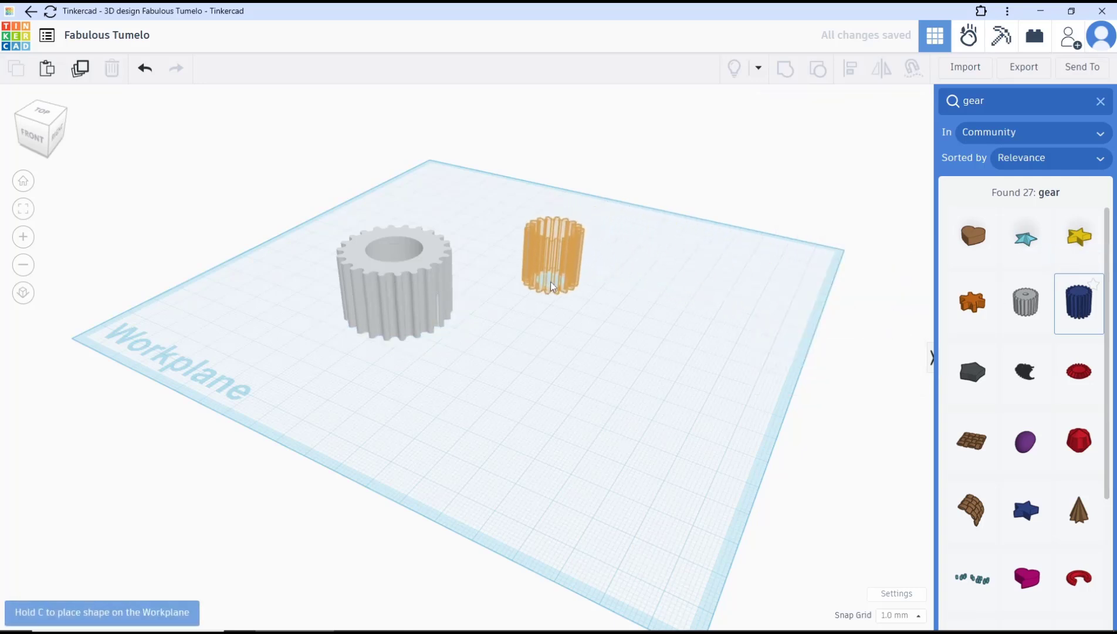
Step: Add a Metric gear beside the grey gear, then a cone metric gear
{"action": "left_click", "coordinate": [553, 269]}
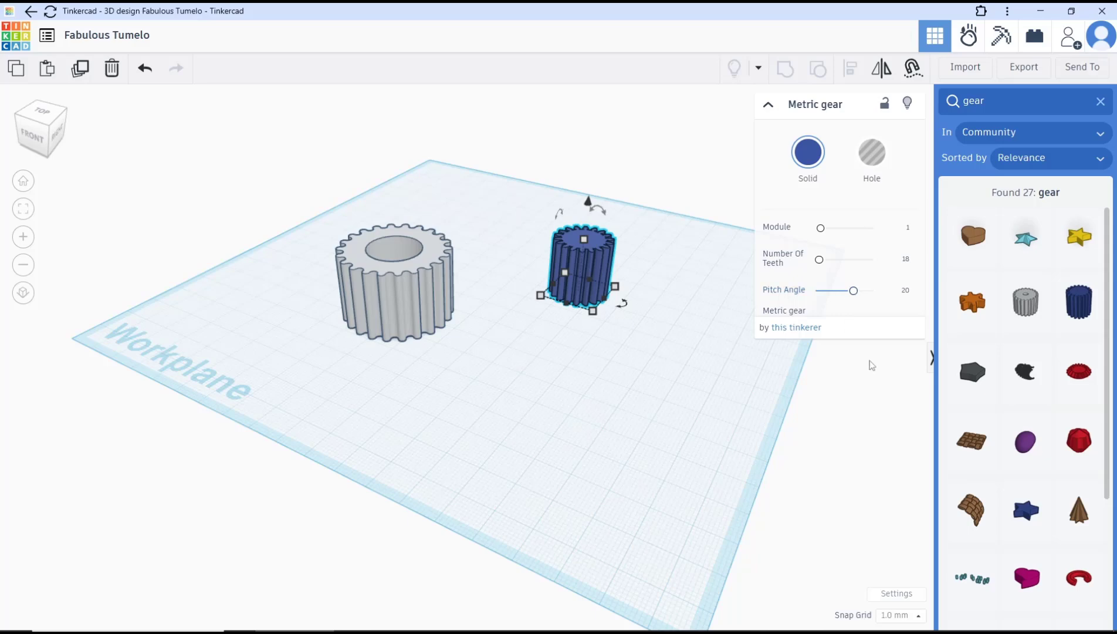
{"action": "mouse_move", "coordinate": [1079, 373]}
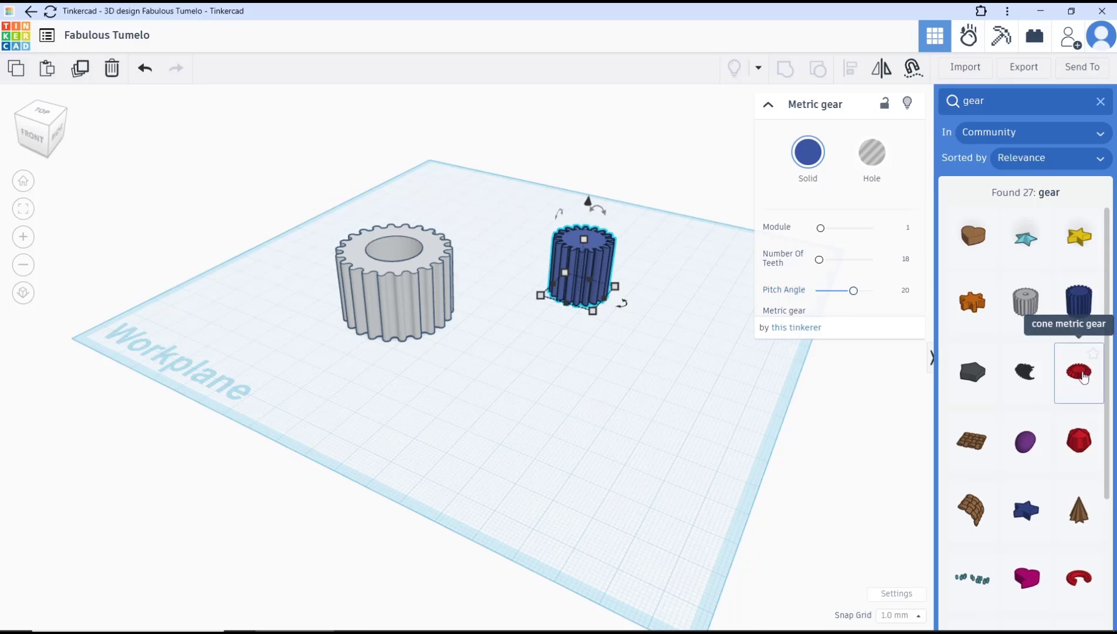
{"action": "left_click_drag", "start_coordinate": [1077, 371], "coordinate": [527, 367]}
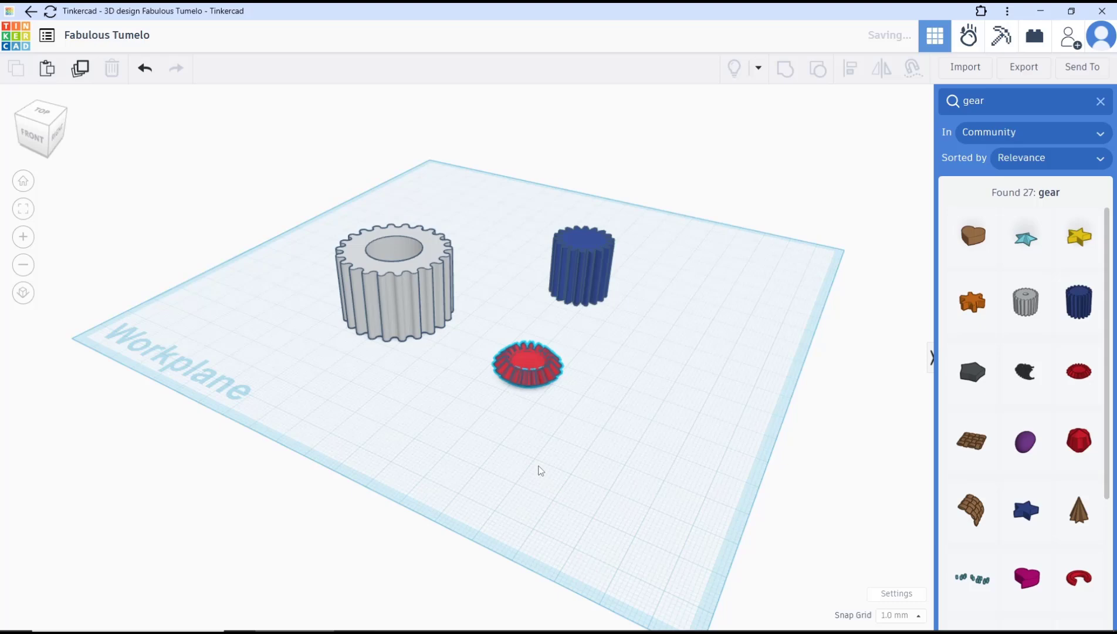
Step: Set the cone gear to module 3.161, 22 teeth, pitch angle 16, angle 31.851, height 4.793
{"action": "left_click", "coordinate": [526, 369]}
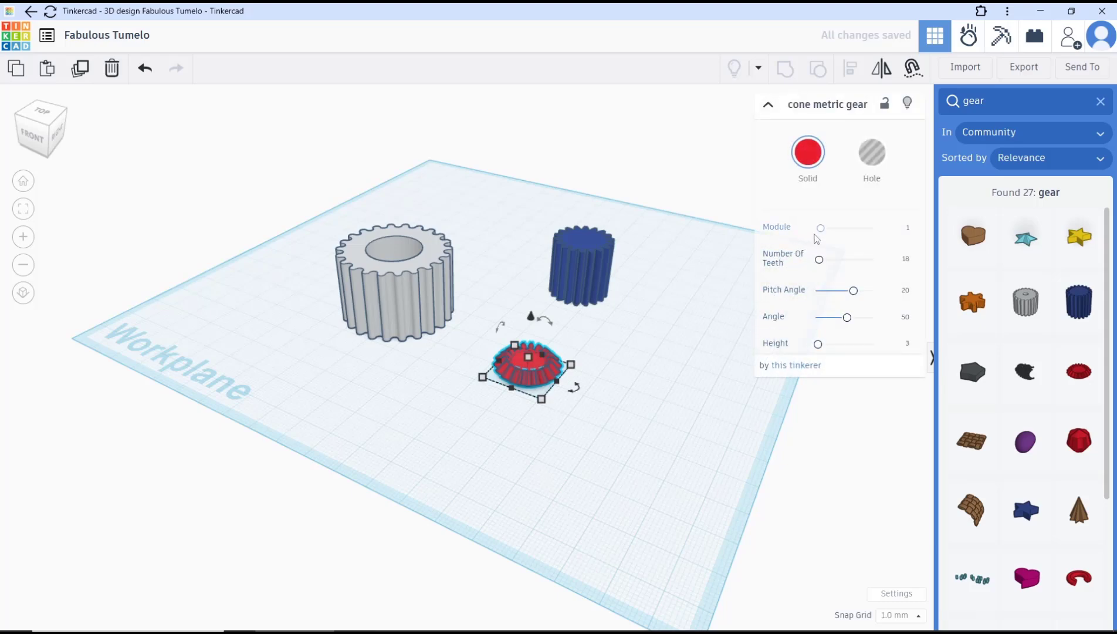
{"action": "left_click_drag", "start_coordinate": [821, 226], "coordinate": [831, 227]}
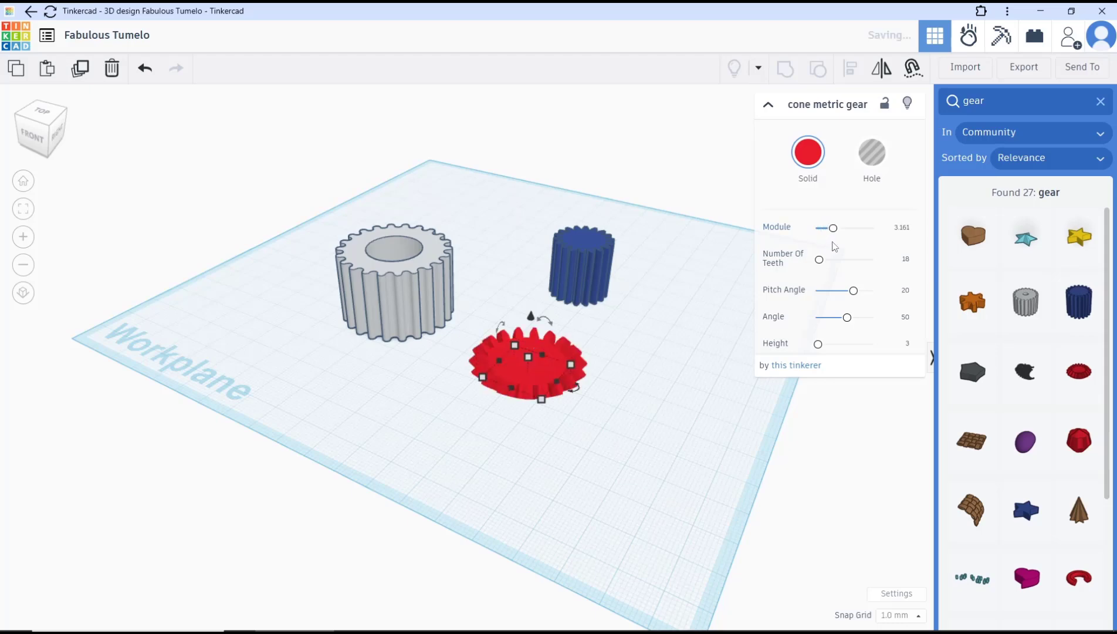
{"action": "left_click_drag", "start_coordinate": [819, 259], "coordinate": [823, 259]}
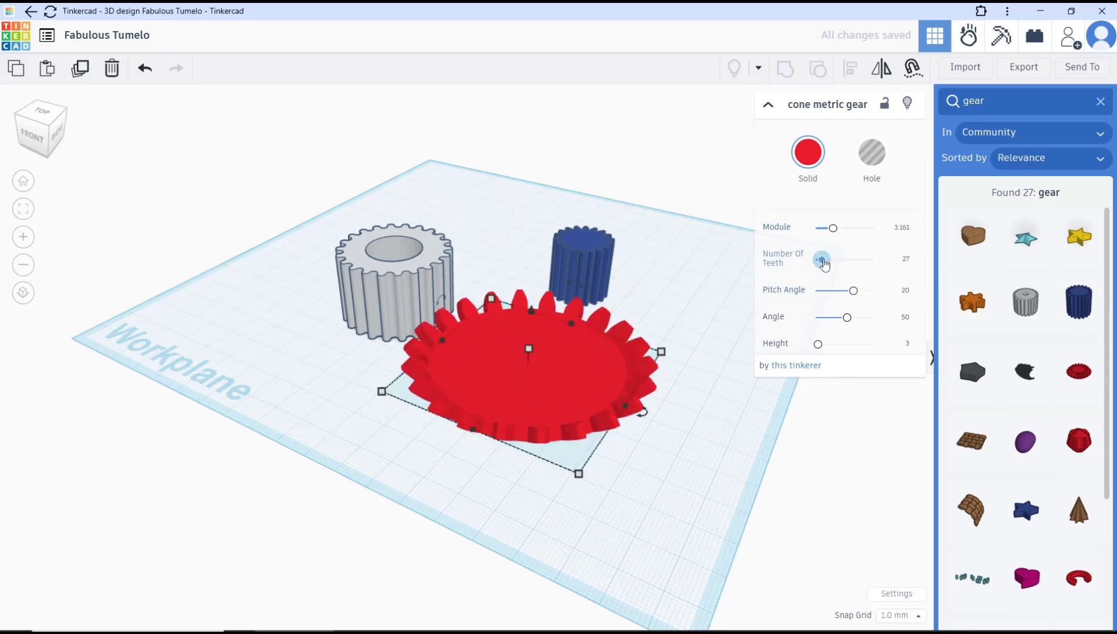
{"action": "left_click_drag", "start_coordinate": [823, 259], "coordinate": [837, 258]}
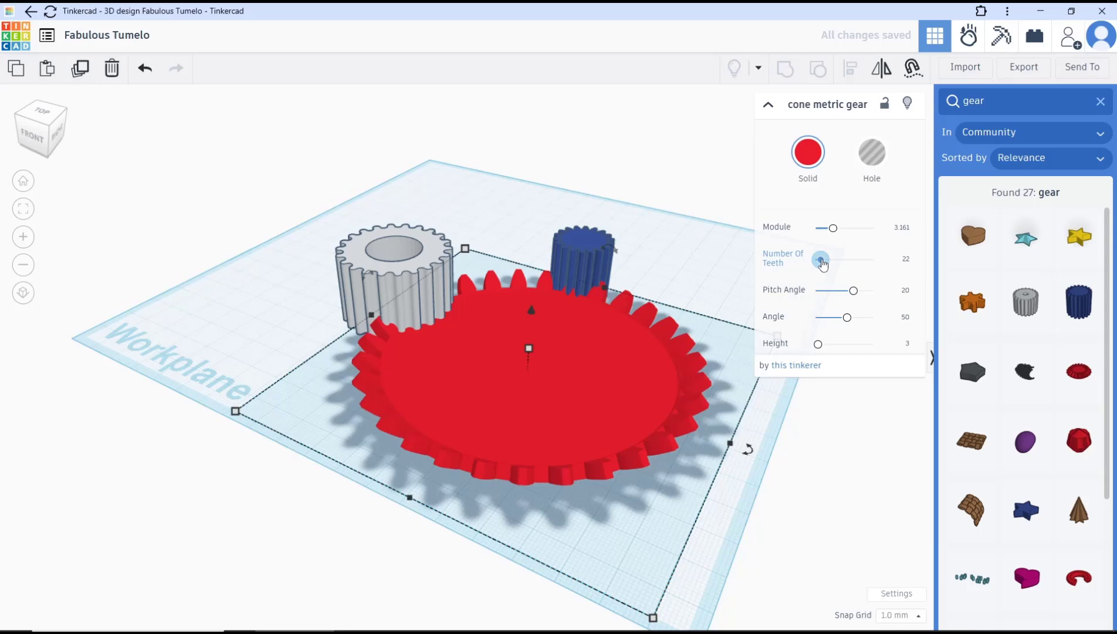
{"action": "left_click_drag", "start_coordinate": [853, 291], "coordinate": [847, 291]}
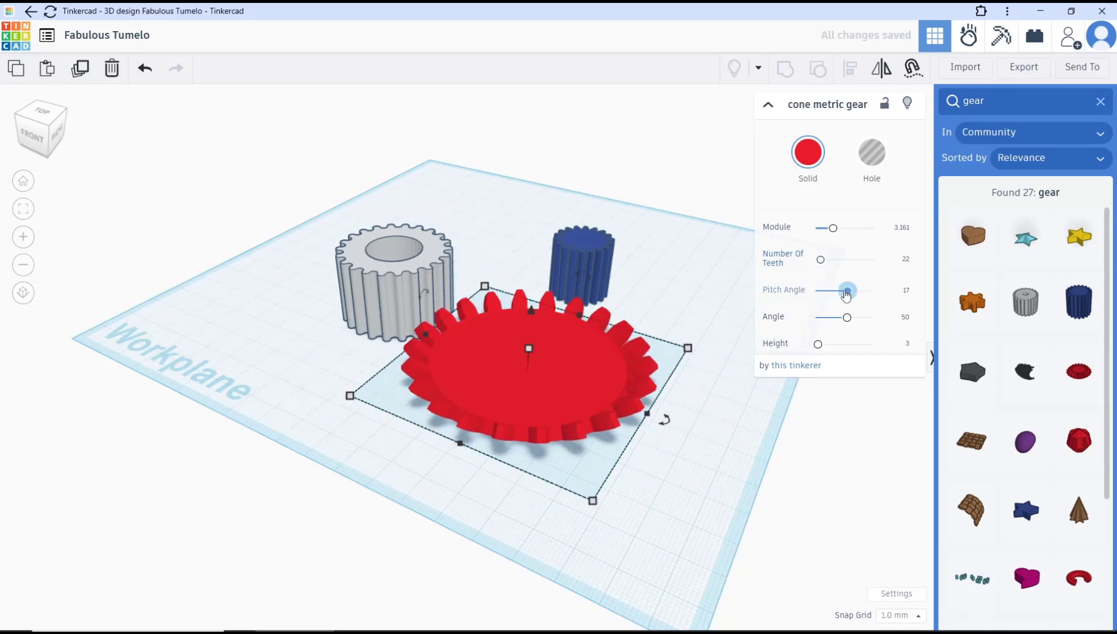
{"action": "left_click_drag", "start_coordinate": [847, 317], "coordinate": [835, 317]}
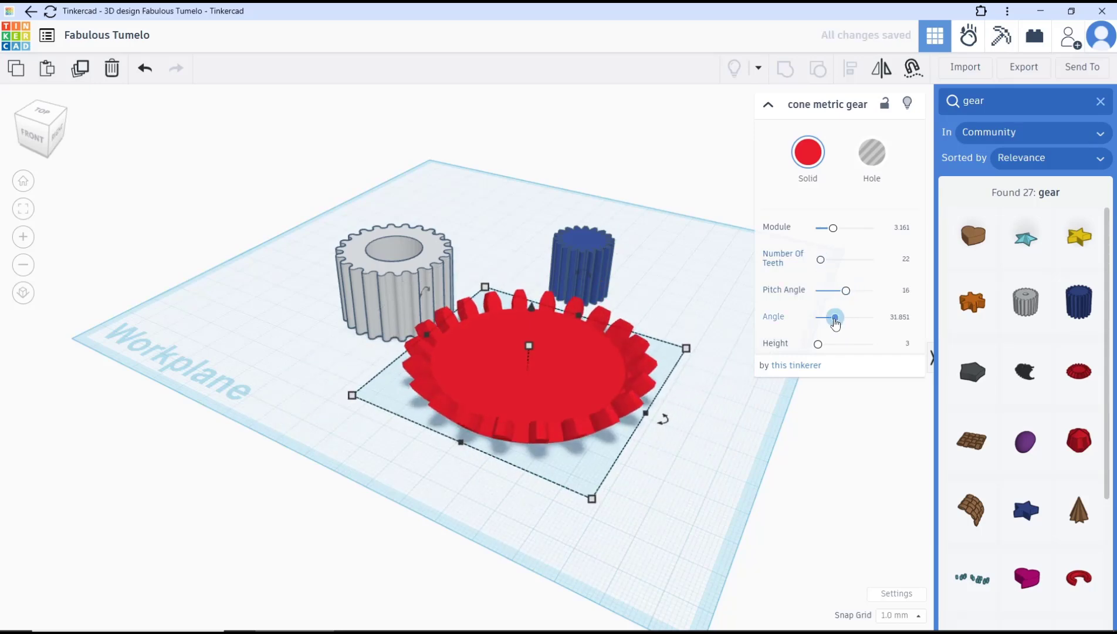
{"action": "left_click_drag", "start_coordinate": [818, 344], "coordinate": [825, 344]}
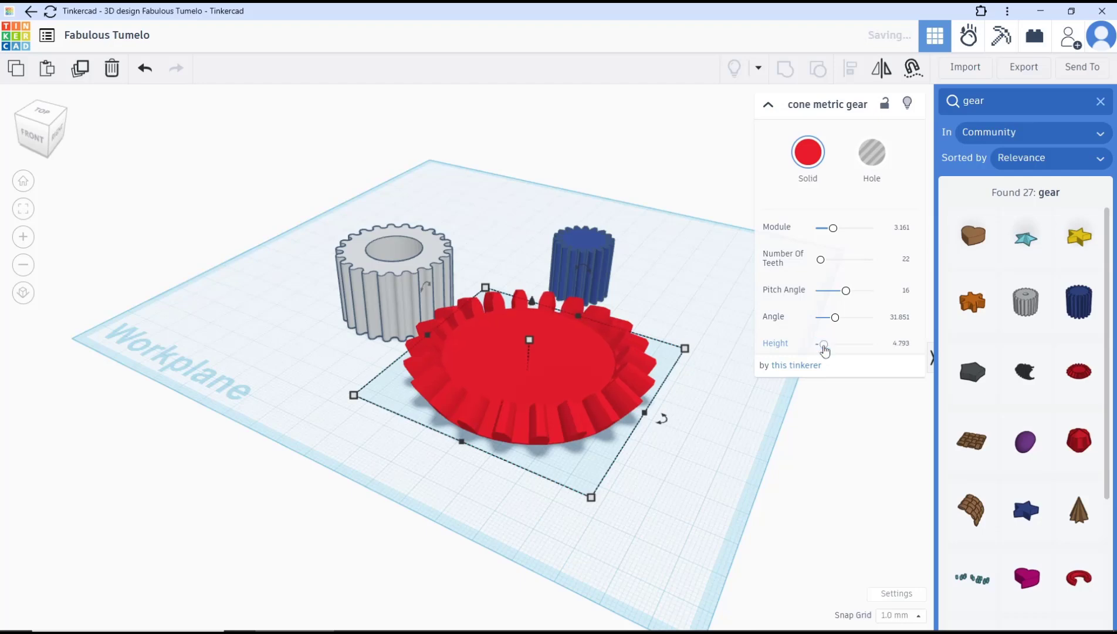
{"action": "left_click_drag", "start_coordinate": [833, 228], "coordinate": [824, 227]}
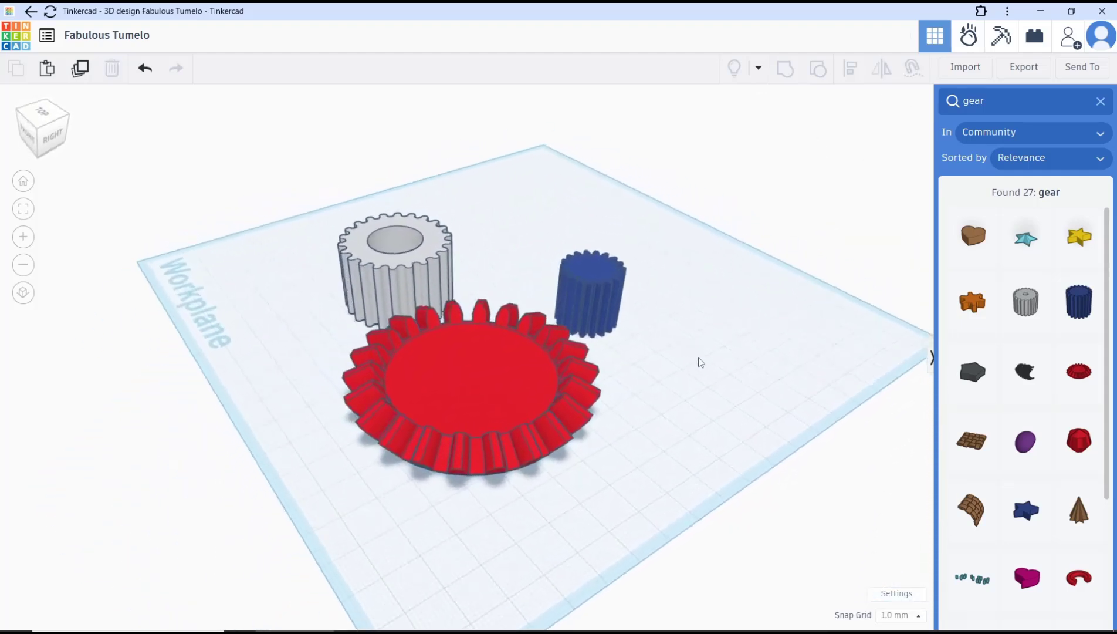
{"action": "left_click_drag", "start_coordinate": [701, 362], "coordinate": [808, 364]}
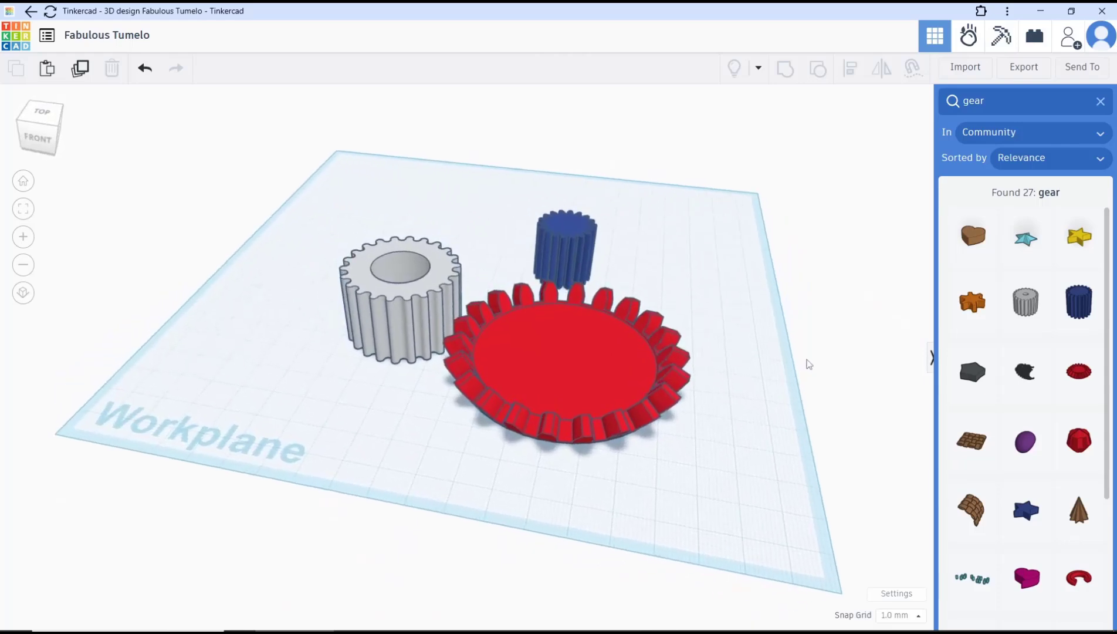